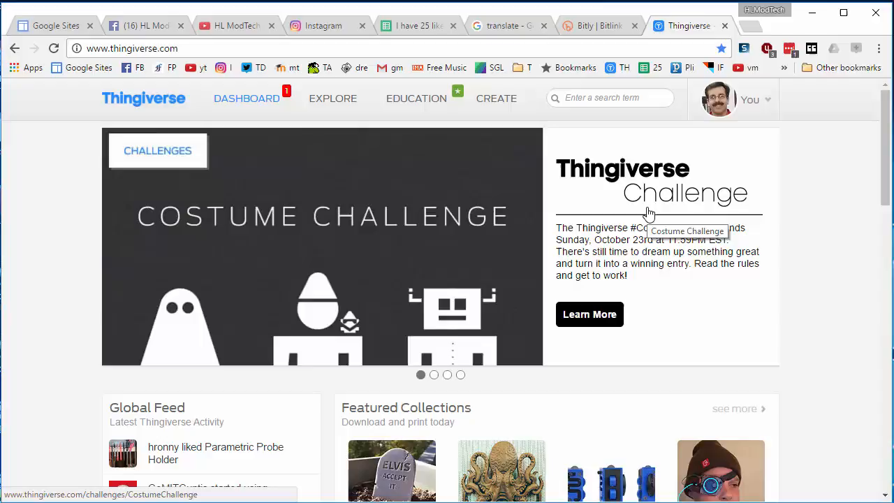
mouse_move(664, 202)
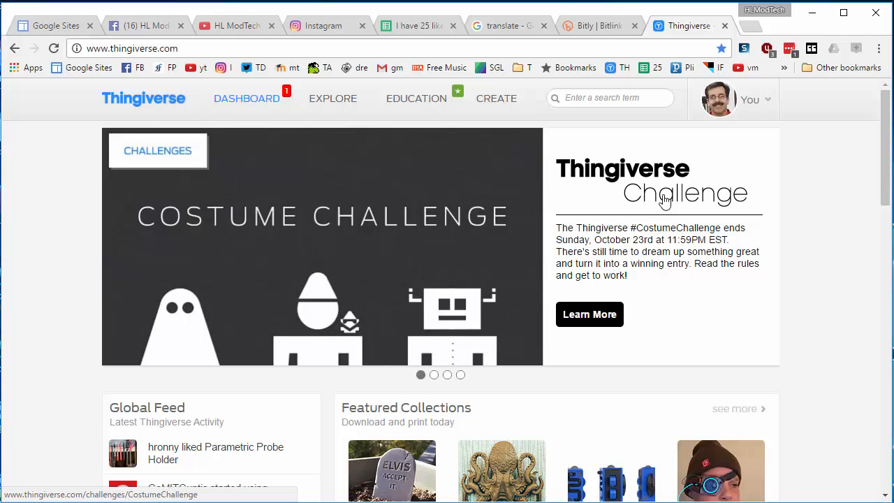
mouse_move(839, 186)
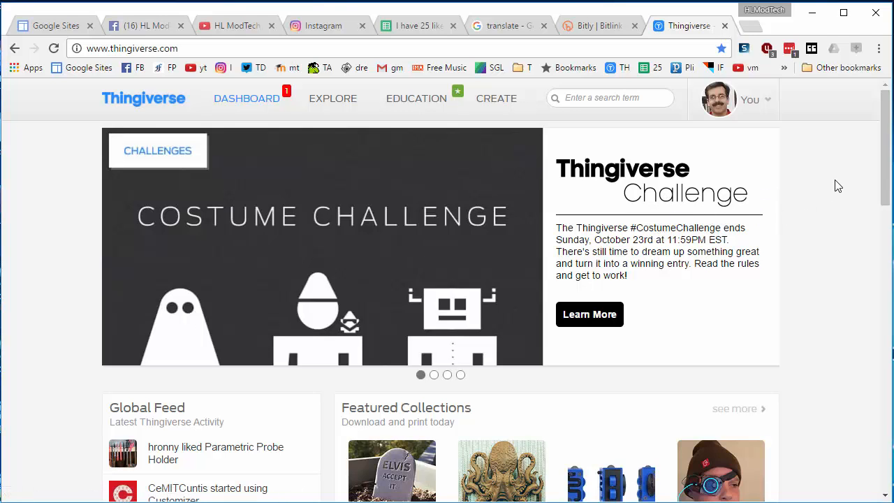
mouse_move(831, 185)
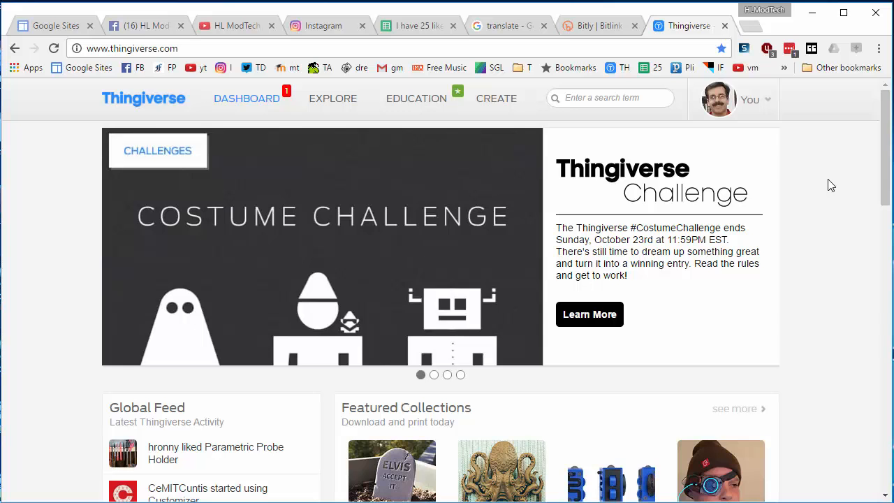
mouse_move(858, 394)
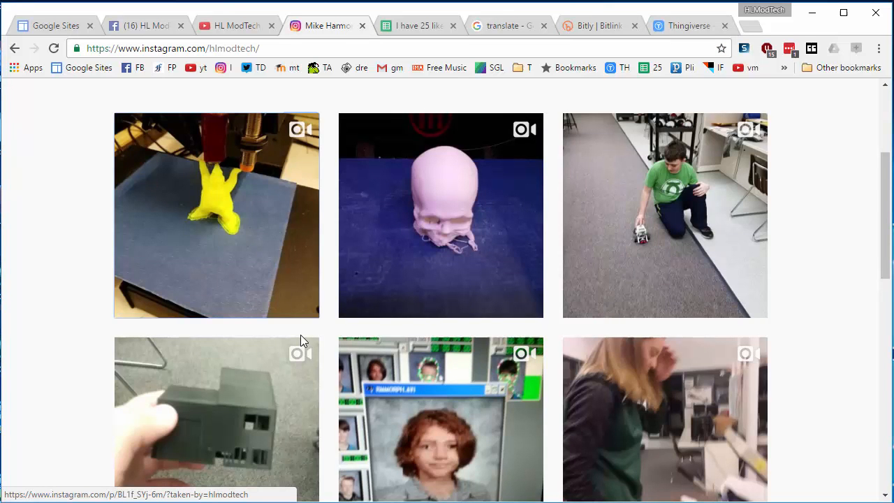
mouse_move(217, 240)
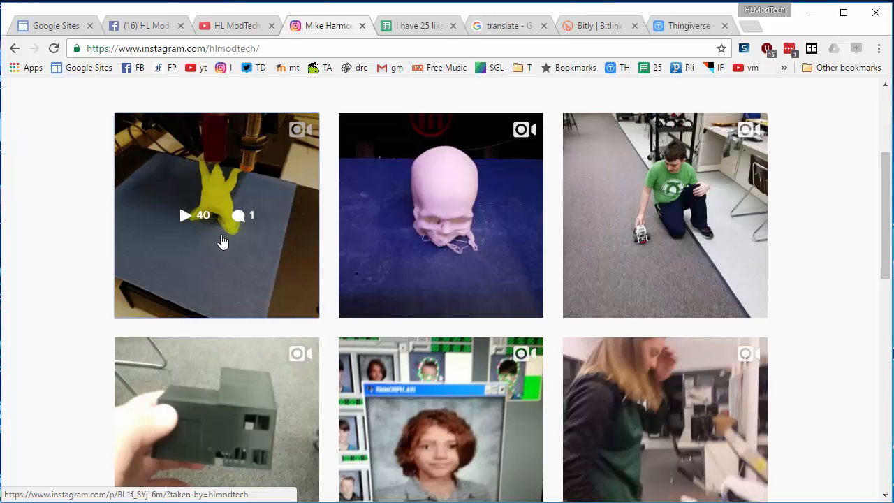
View the yellow printed figure post and play its video.
left_click(217, 215)
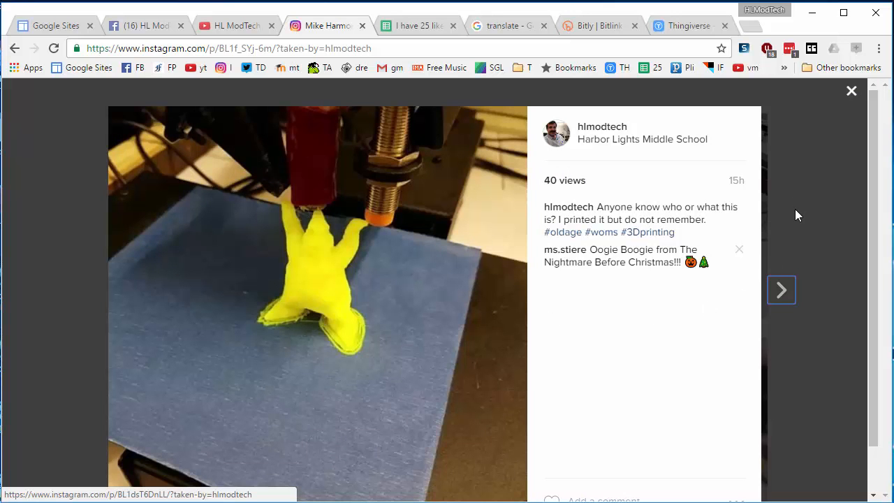
left_click(146, 25)
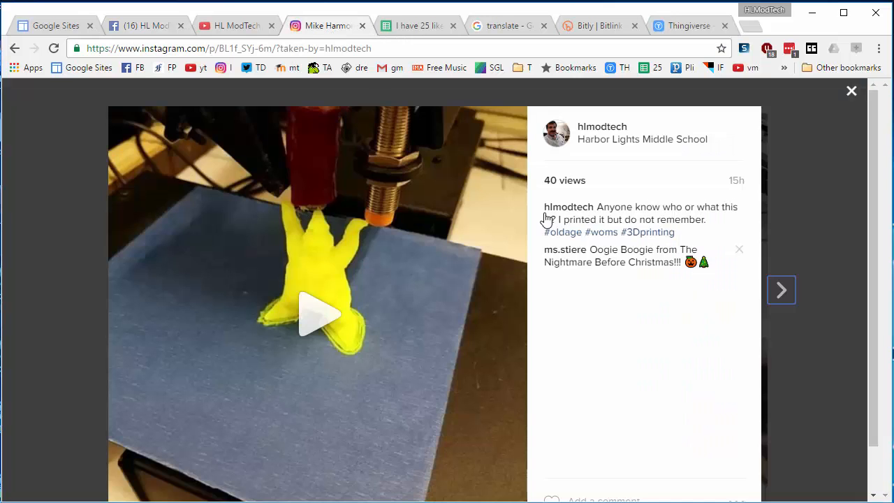
Step through the pink skull, robot car and flight simulator posts, then return to Thingiverse.
left_click(780, 290)
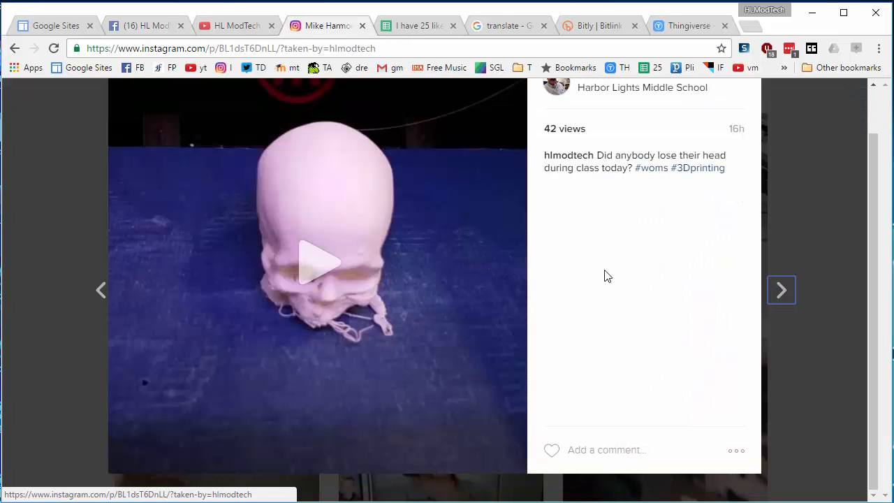
left_click(781, 290)
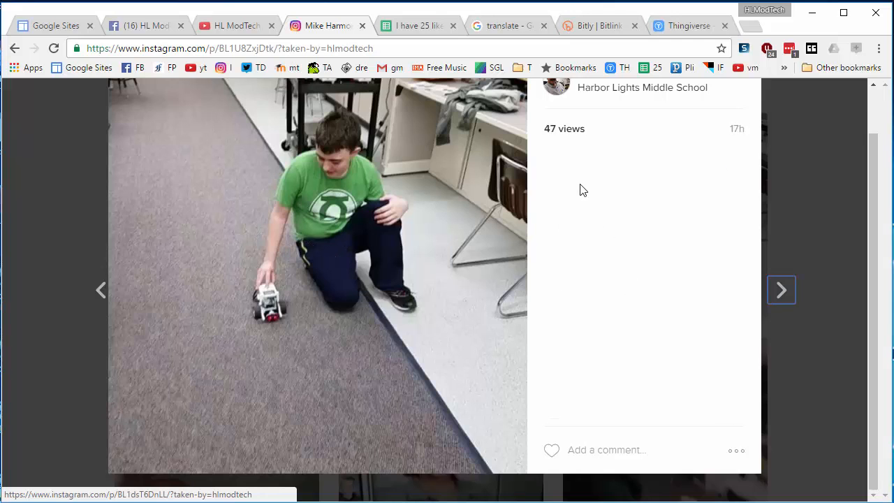
left_click(781, 289)
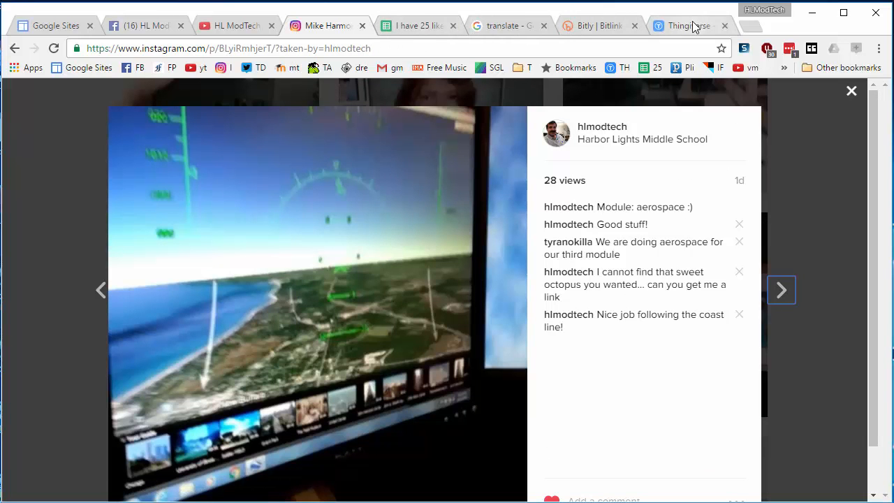
left_click(687, 25)
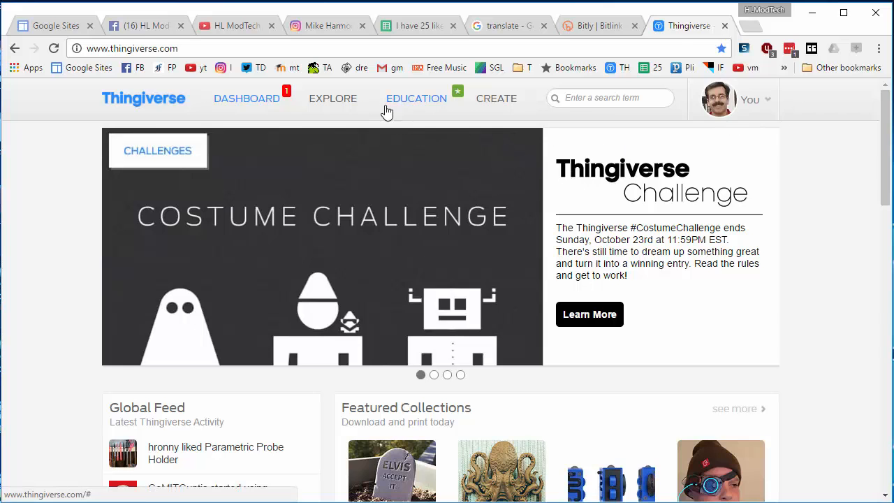
Browse the 438 lion search results down to the second page.
scroll("down", 3)
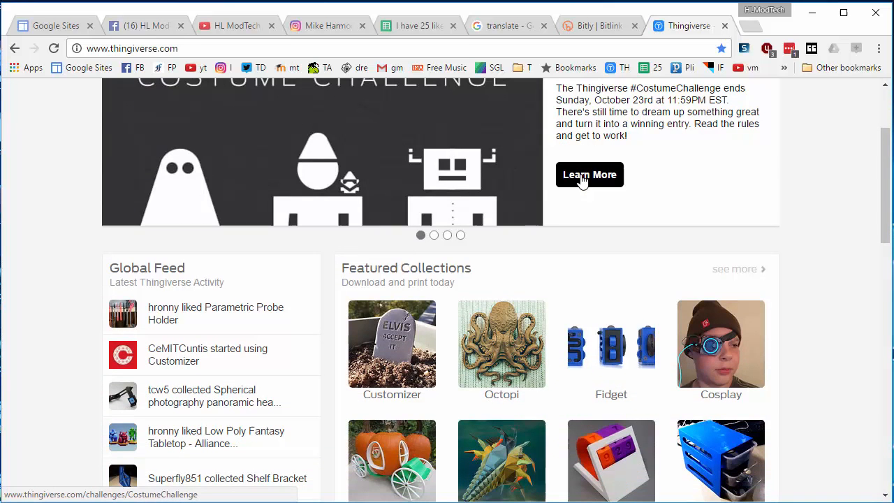
scroll("up", 3)
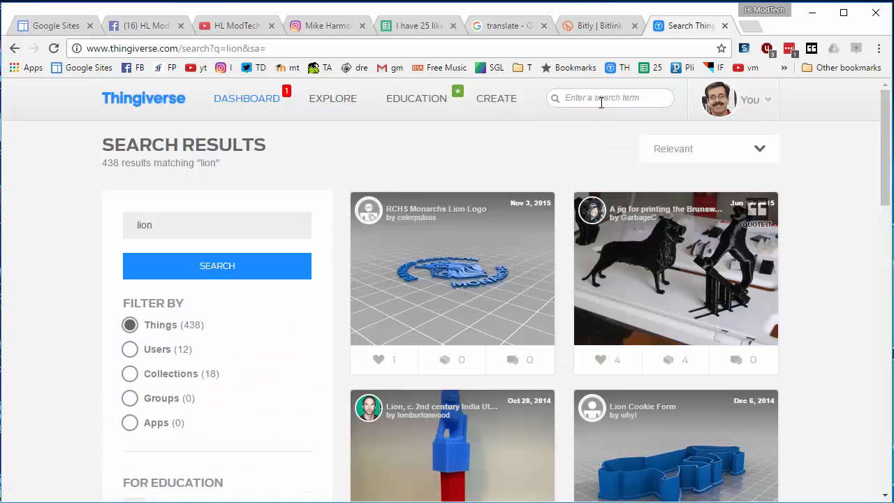
mouse_move(543, 228)
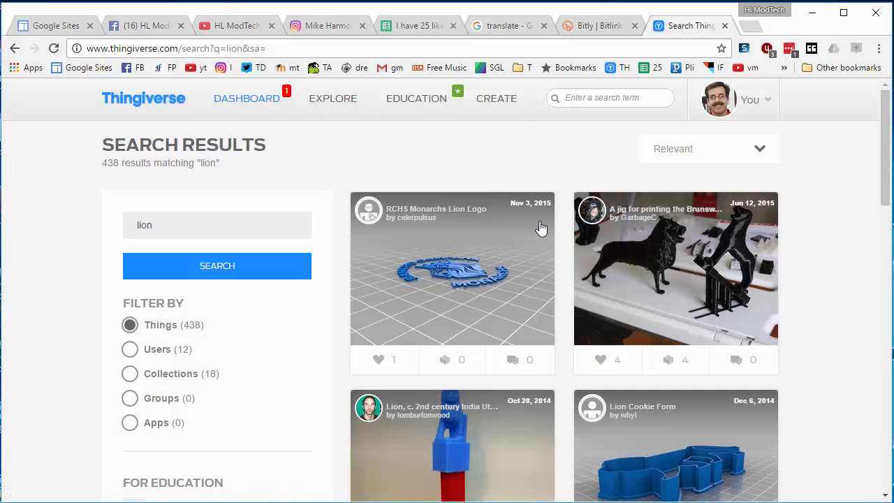
scroll("down", 3)
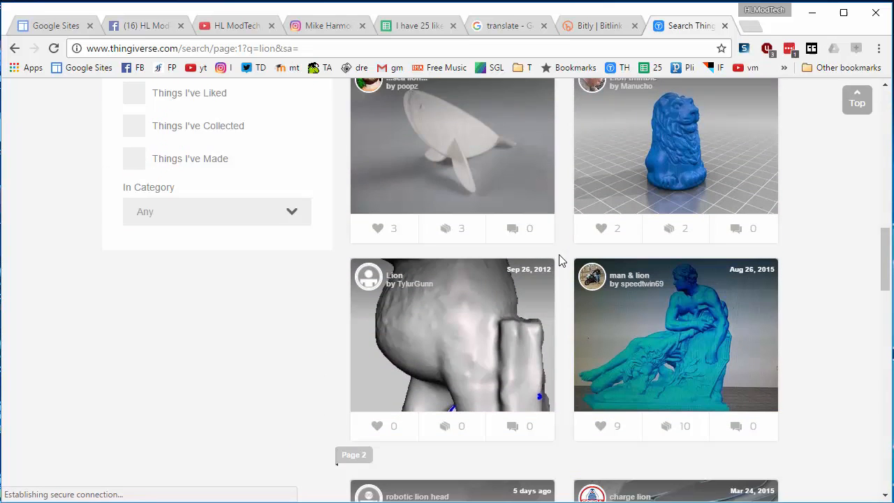
left_click(355, 455)
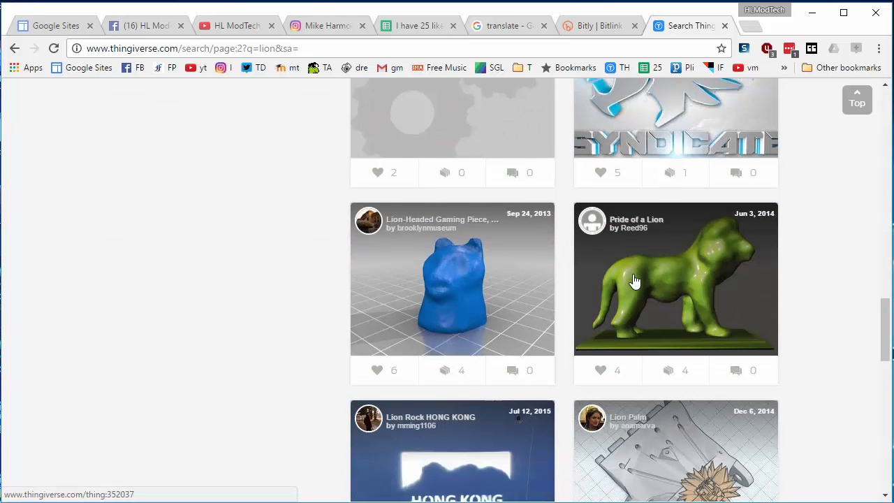
scroll("down", 3)
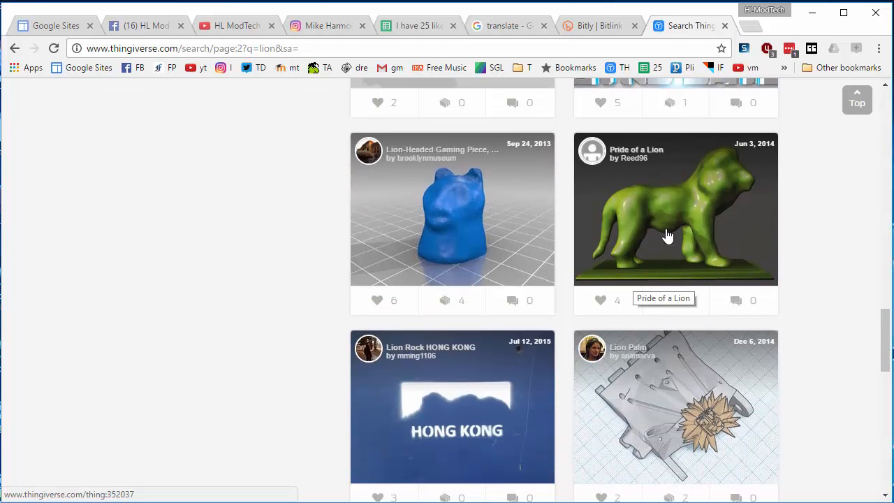
View the Pride of a Lion model page and its single lion.STL file.
left_click(674, 208)
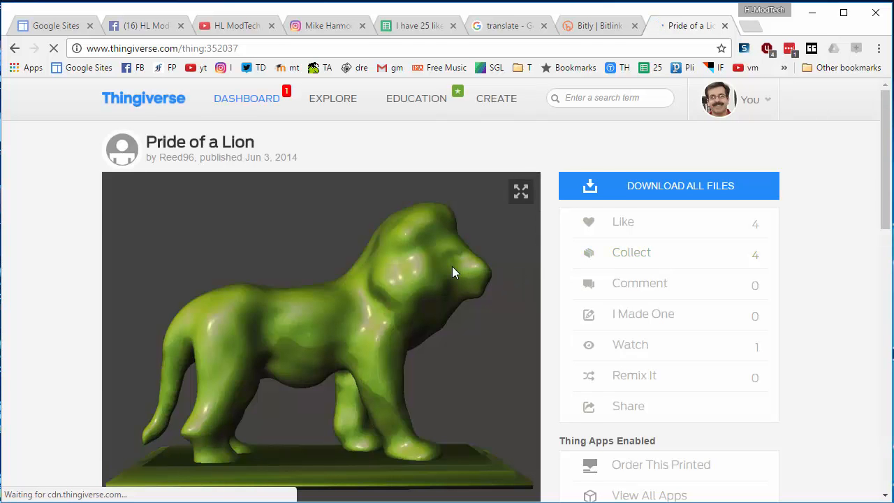
scroll("down", 3)
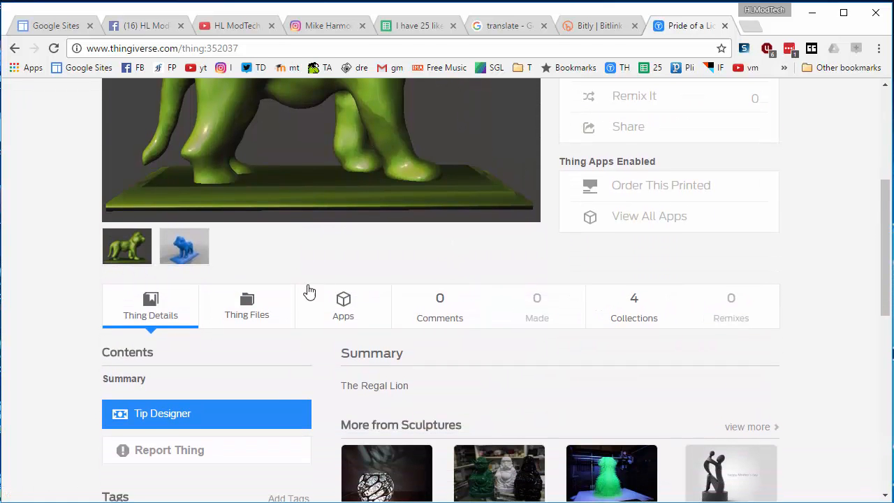
left_click(246, 306)
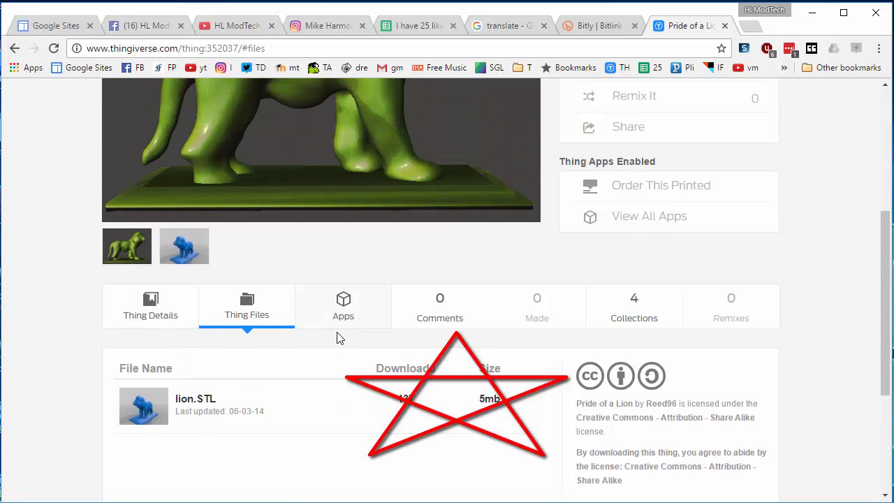
scroll("up", 3)
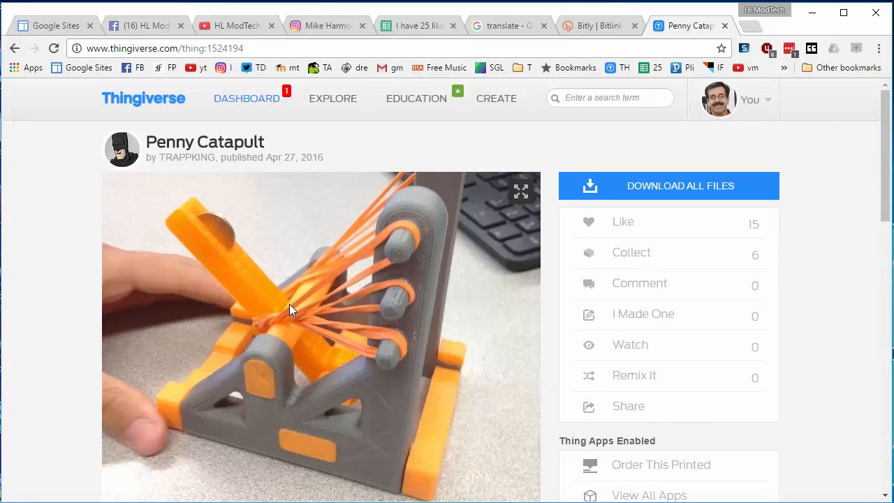
Review the Penny Catapult's long list of STL parts and its details.
scroll("down", 3)
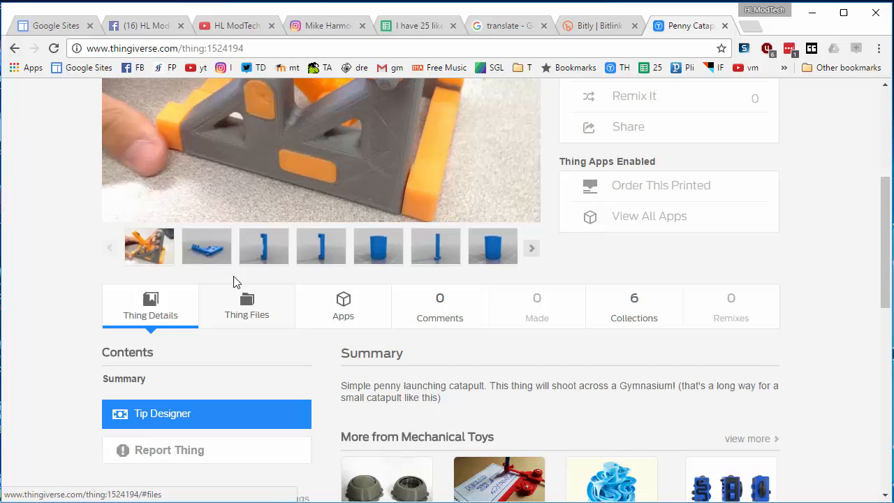
mouse_move(246, 308)
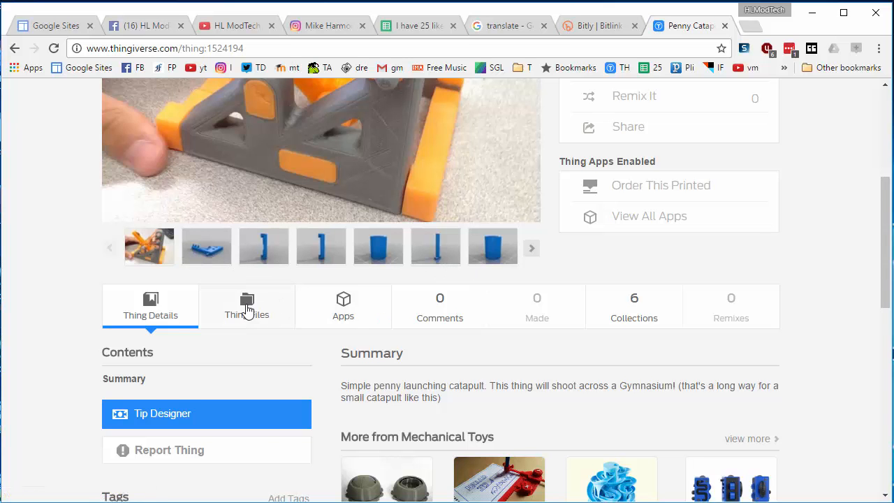
left_click(246, 306)
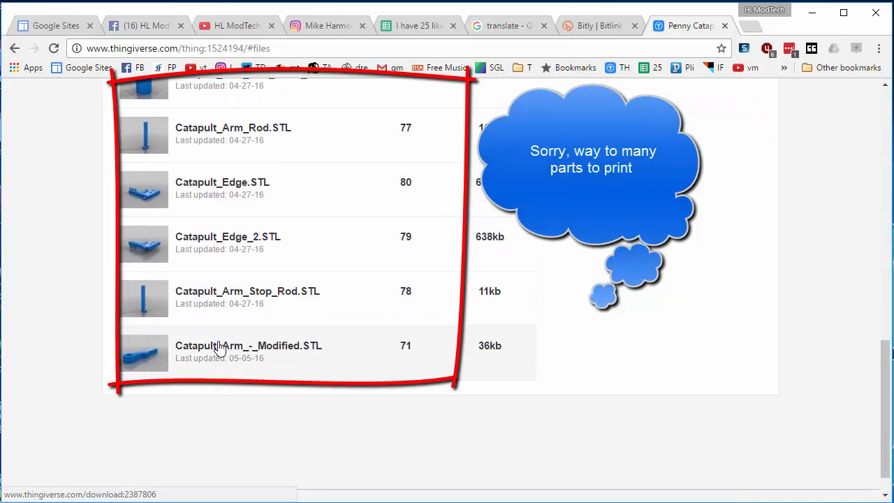
scroll("up", 3)
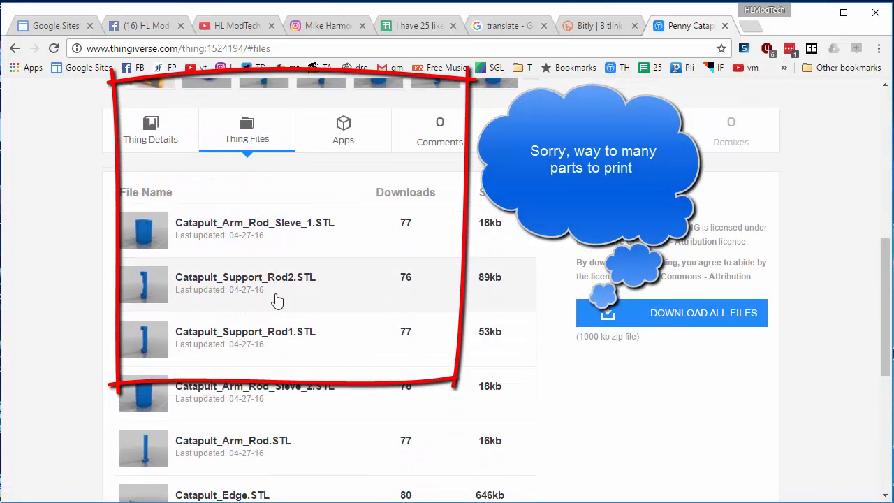
scroll("down", 3)
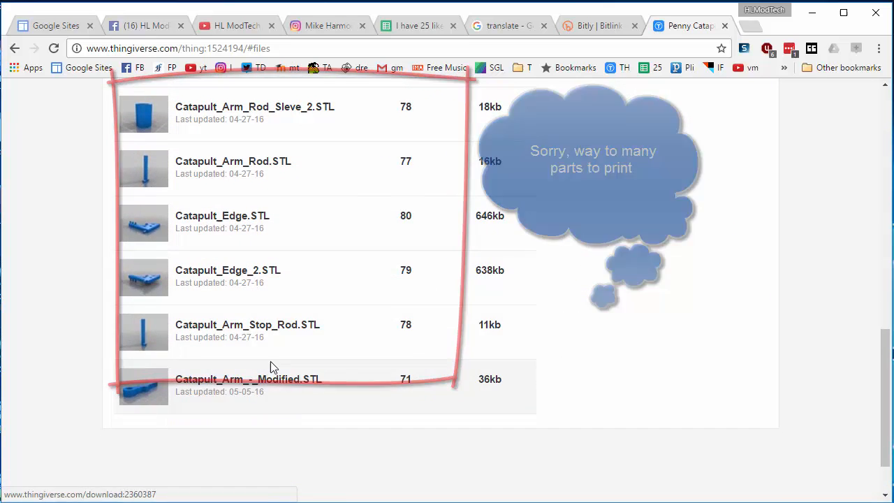
scroll("up", 3)
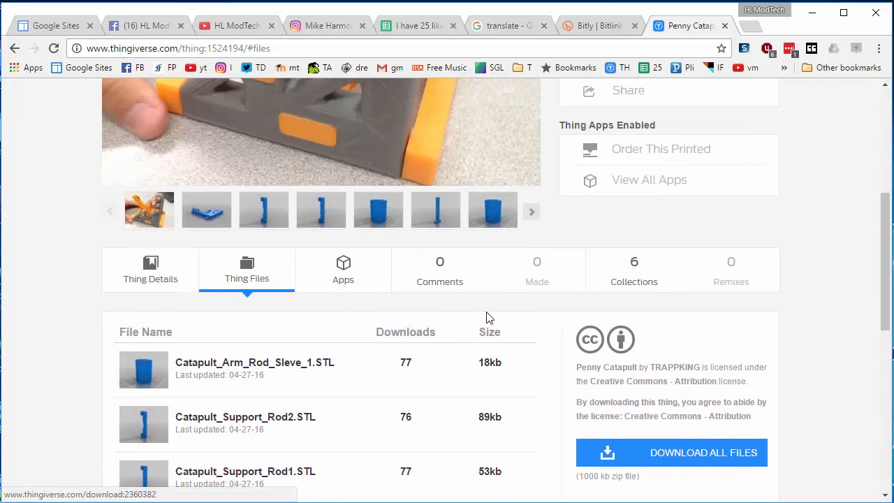
scroll("up", 3)
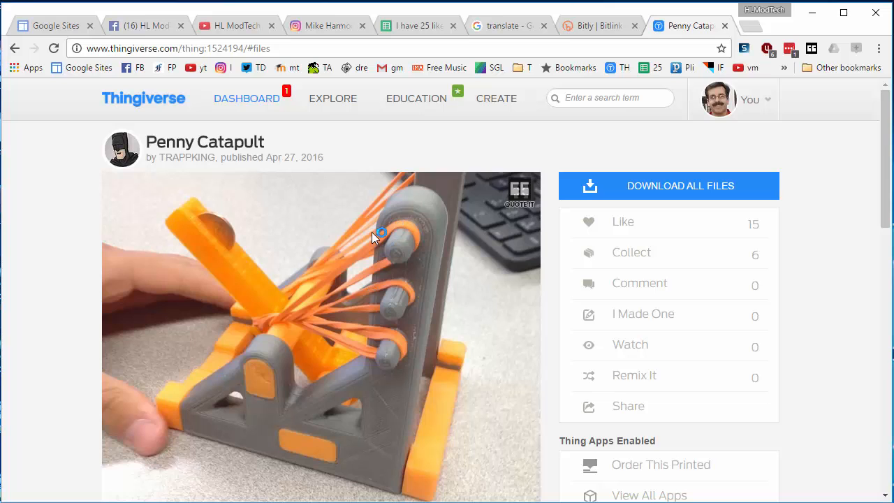
mouse_move(422, 196)
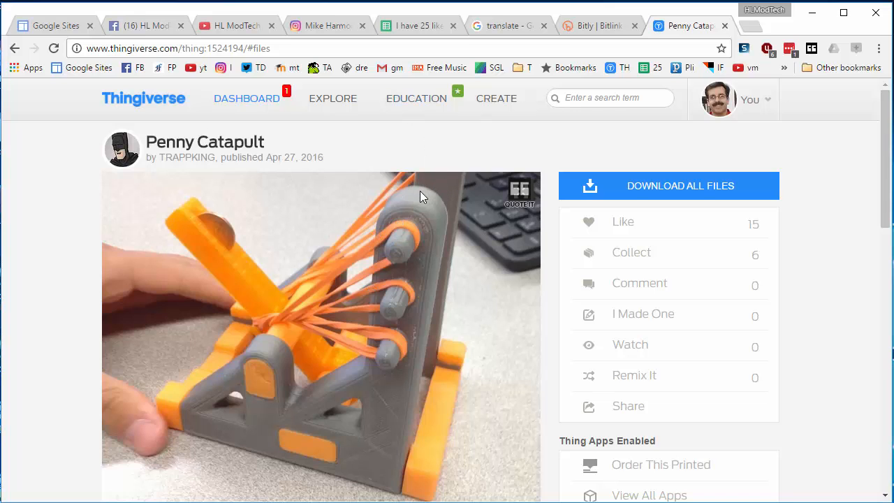
mouse_move(752, 35)
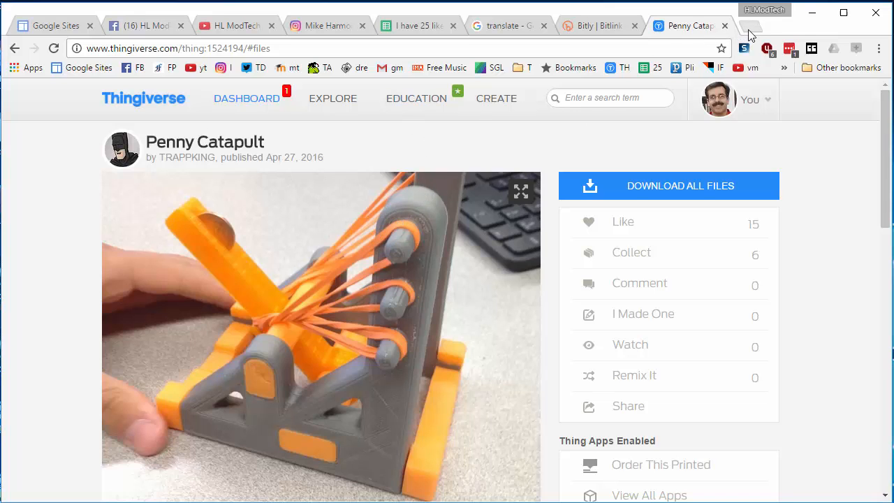
Bring up the print-request spreadsheet.
left_click(748, 25)
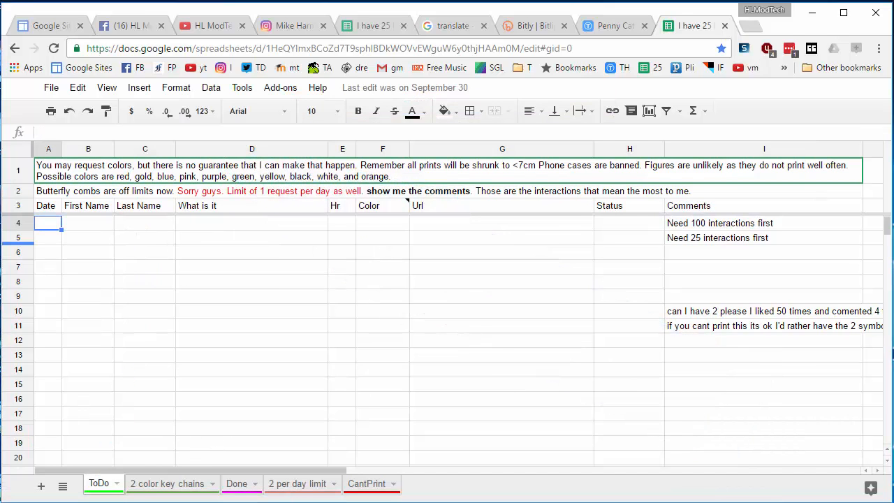
mouse_move(47, 231)
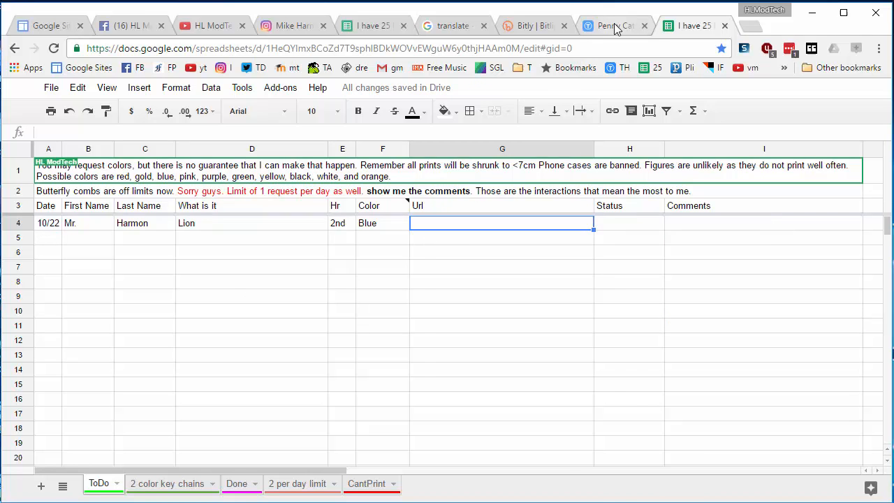
Return to the Pride of a Lion model page after filling the row.
left_click(614, 25)
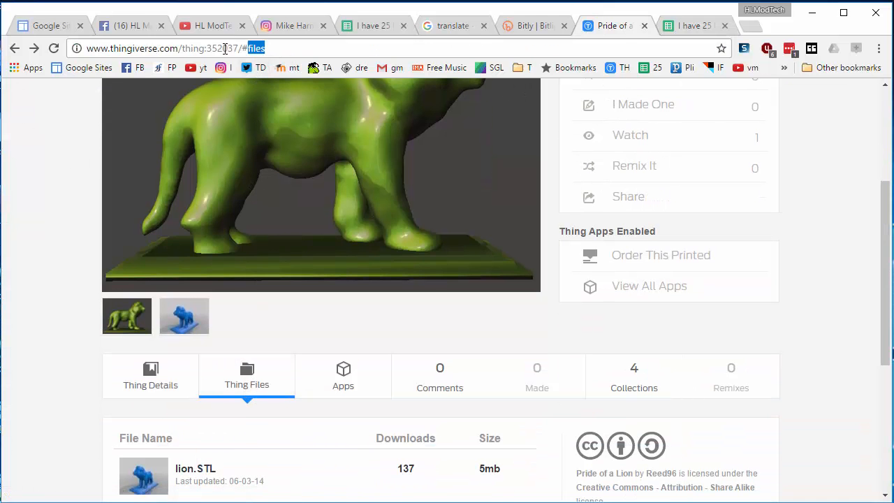
Copy the lion page address and paste it into Url cell G4.
right_click(175, 48)
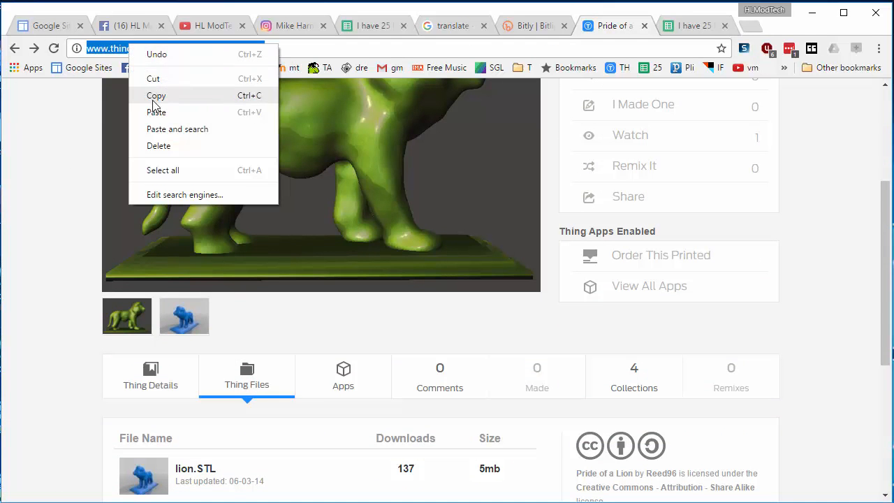
left_click(691, 26)
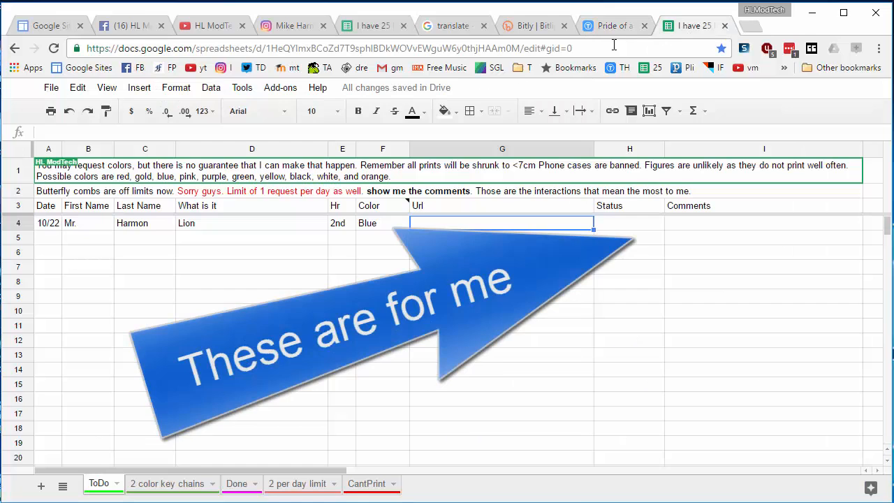
right_click(501, 224)
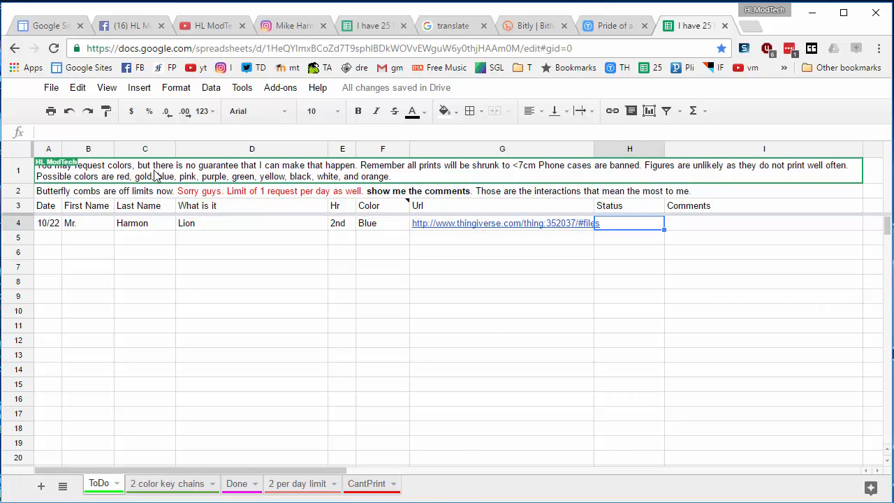
mouse_move(209, 174)
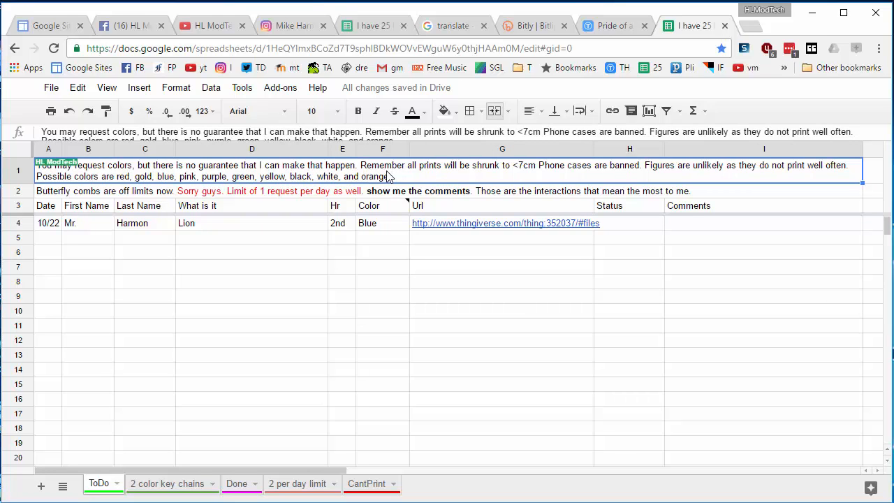
mouse_move(528, 175)
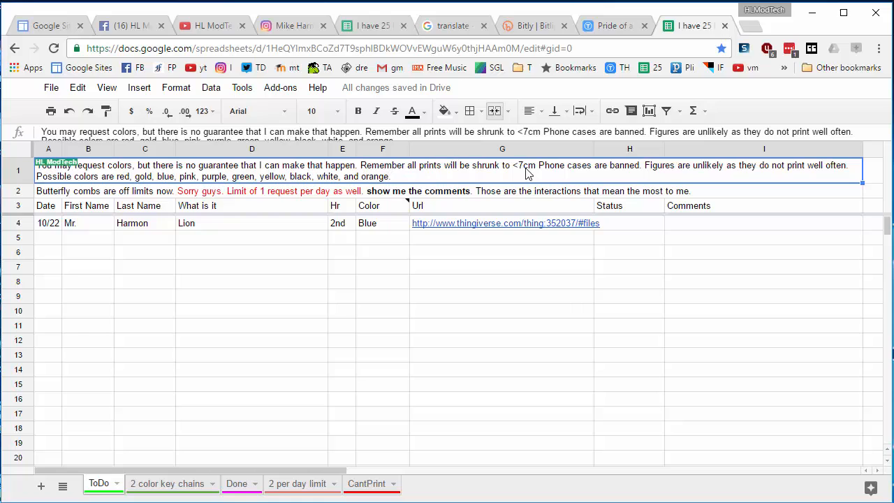
mouse_move(531, 184)
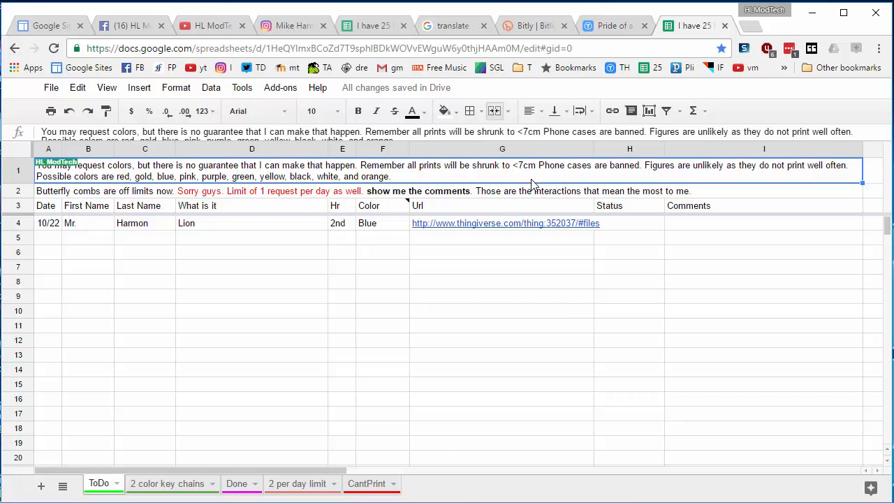
mouse_move(501, 174)
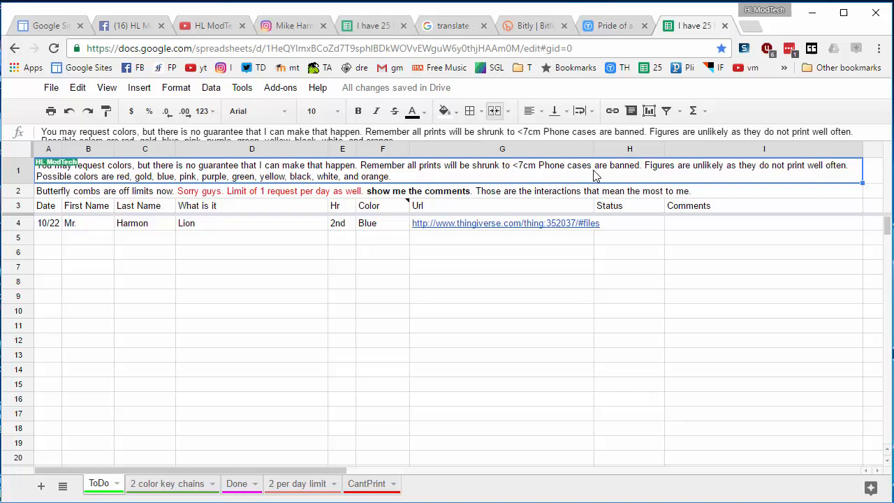
mouse_move(566, 170)
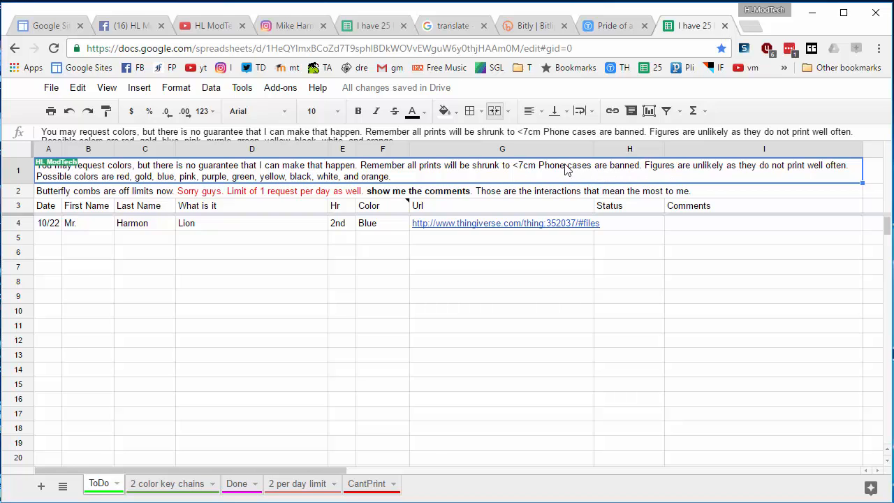
mouse_move(688, 177)
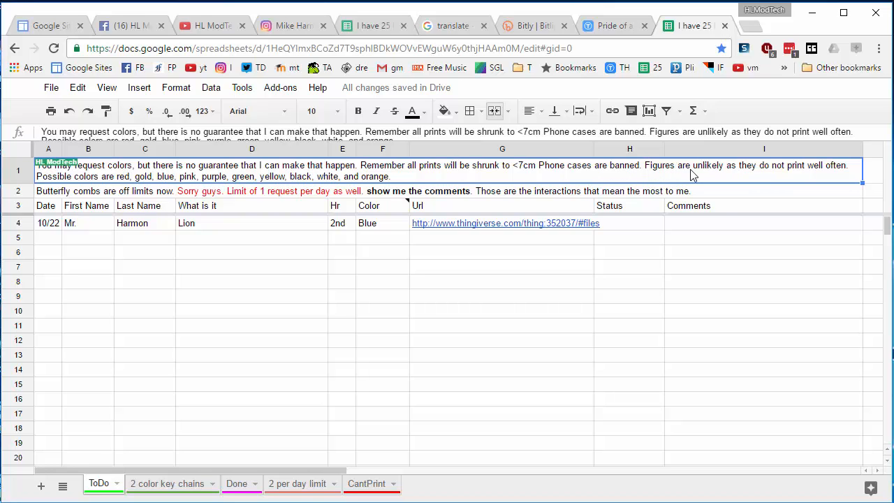
mouse_move(510, 181)
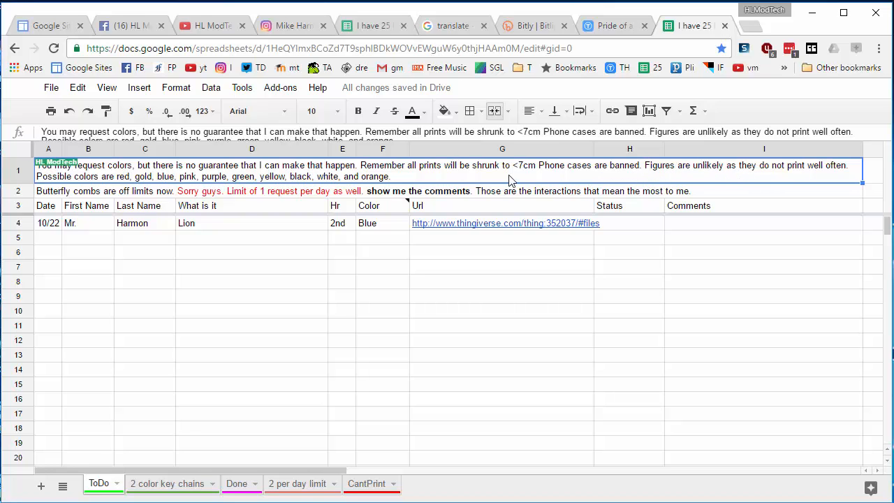
mouse_move(65, 182)
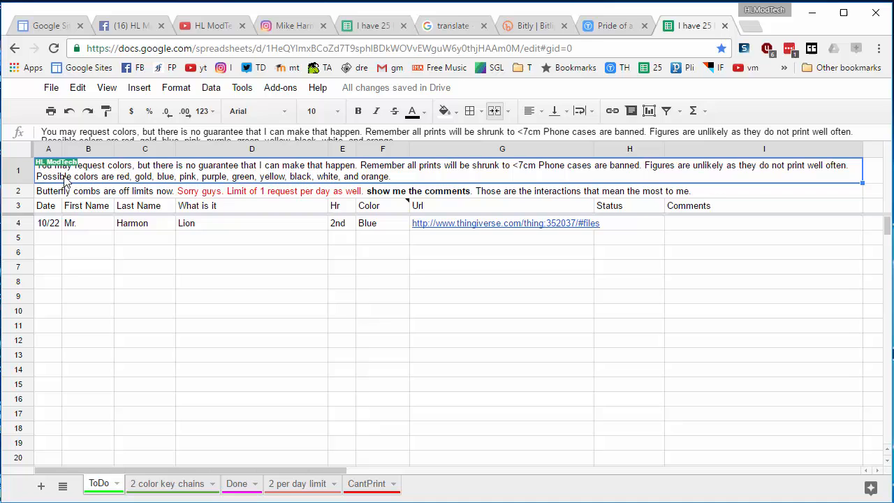
mouse_move(181, 185)
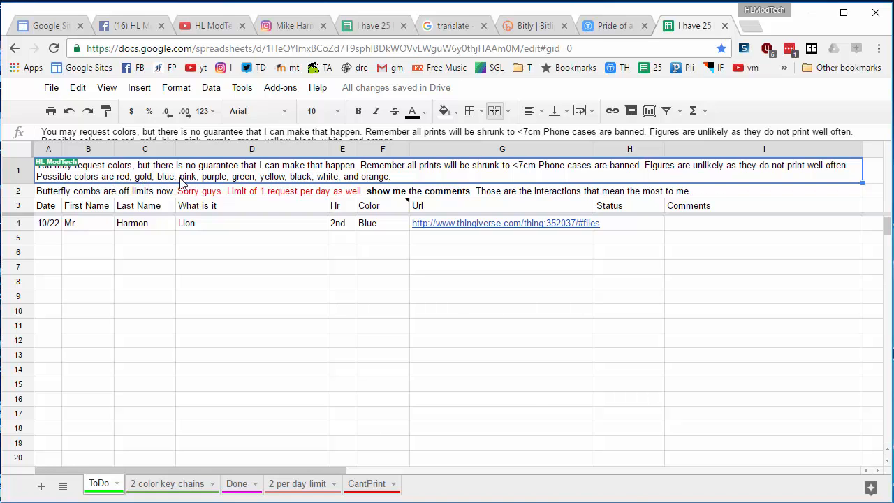
mouse_move(290, 181)
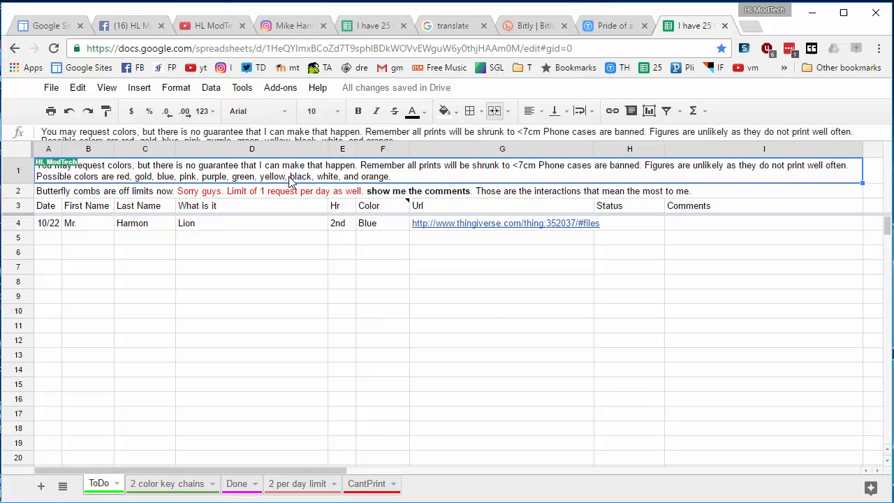
mouse_move(395, 187)
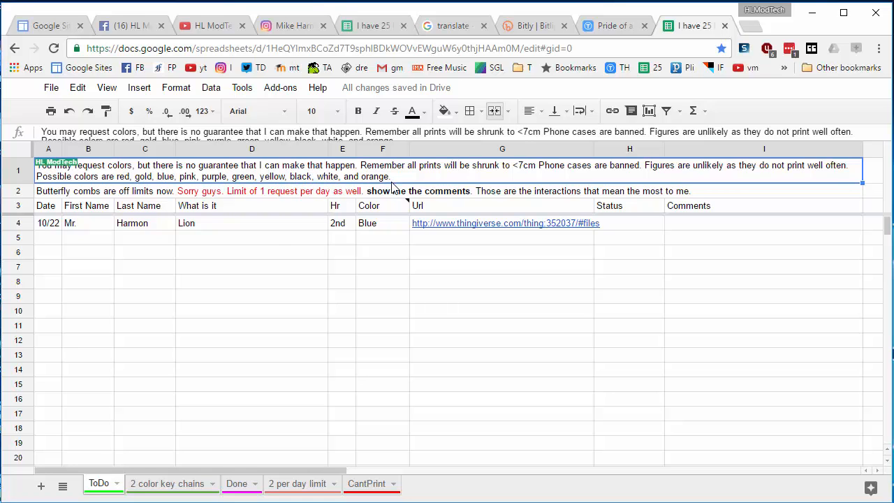
left_click(230, 190)
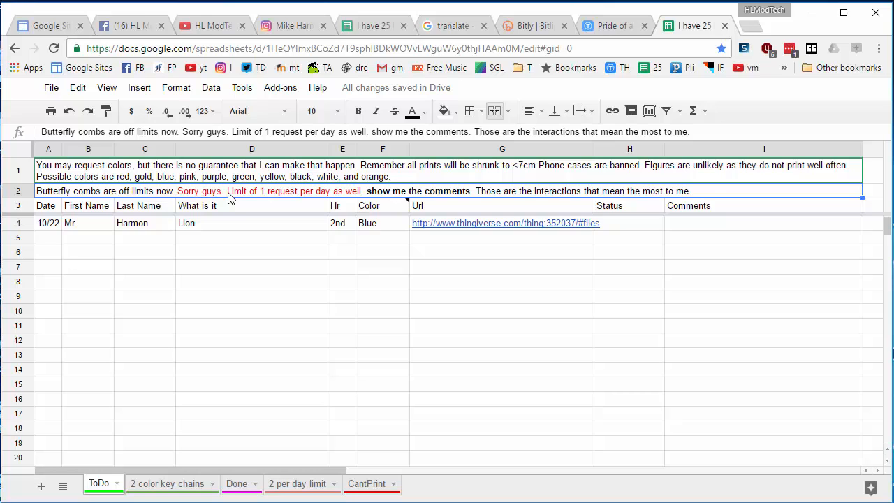
mouse_move(291, 25)
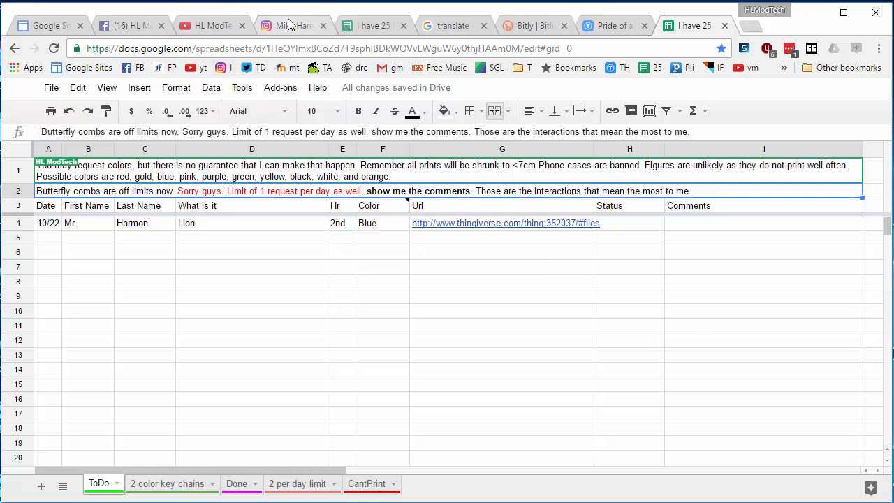
Switch to the HL ModTech channel and browse its uploads and playlists.
left_click(212, 25)
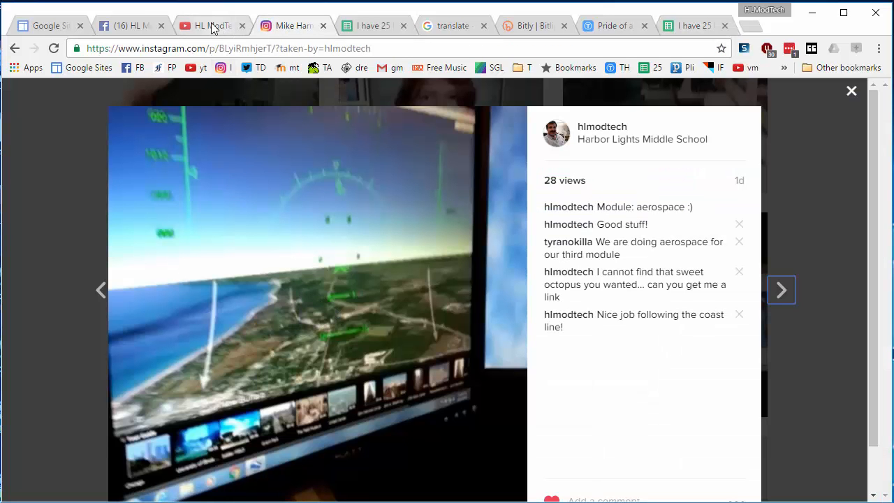
left_click(210, 25)
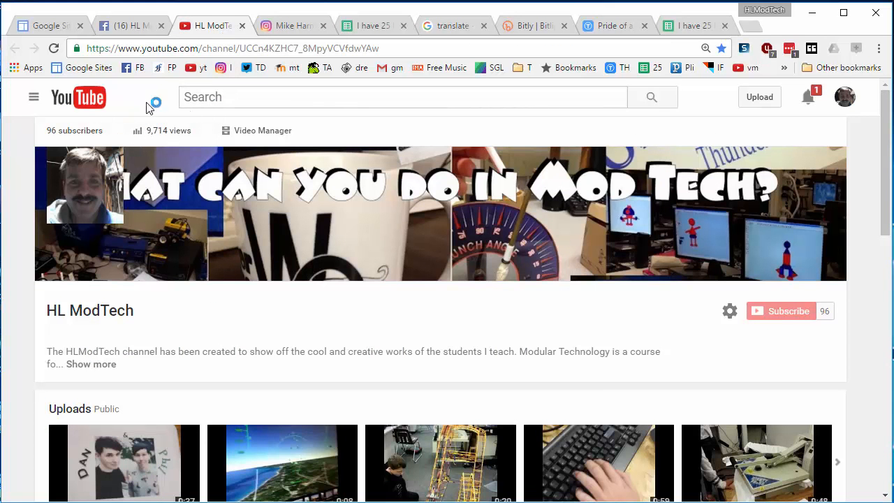
scroll("down", 3)
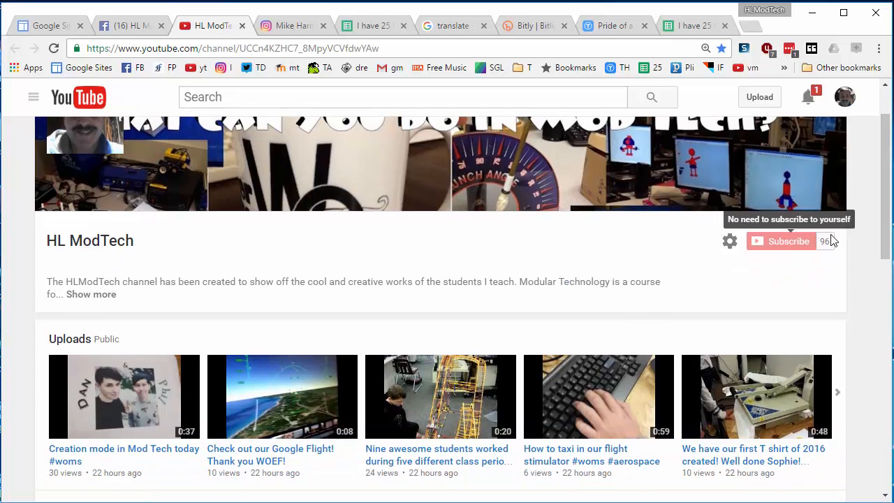
scroll("down", 3)
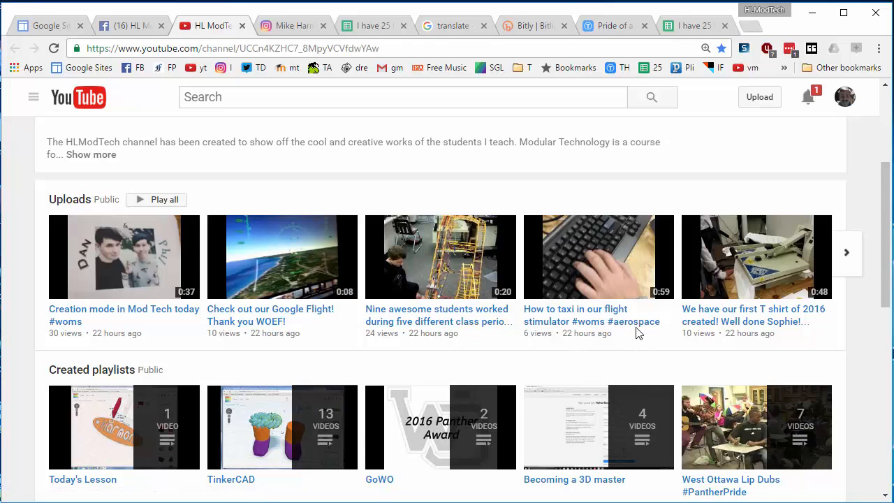
Show the channel's full videos list and browse down it.
left_click(847, 252)
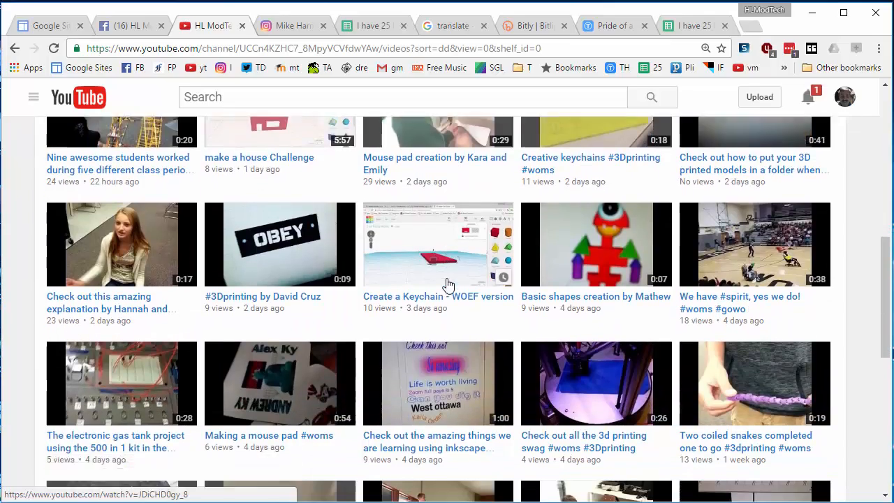
scroll("down", 3)
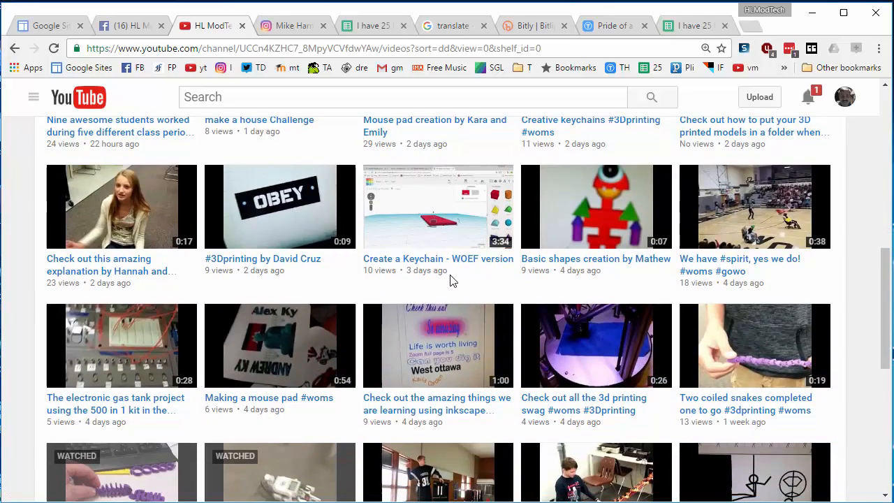